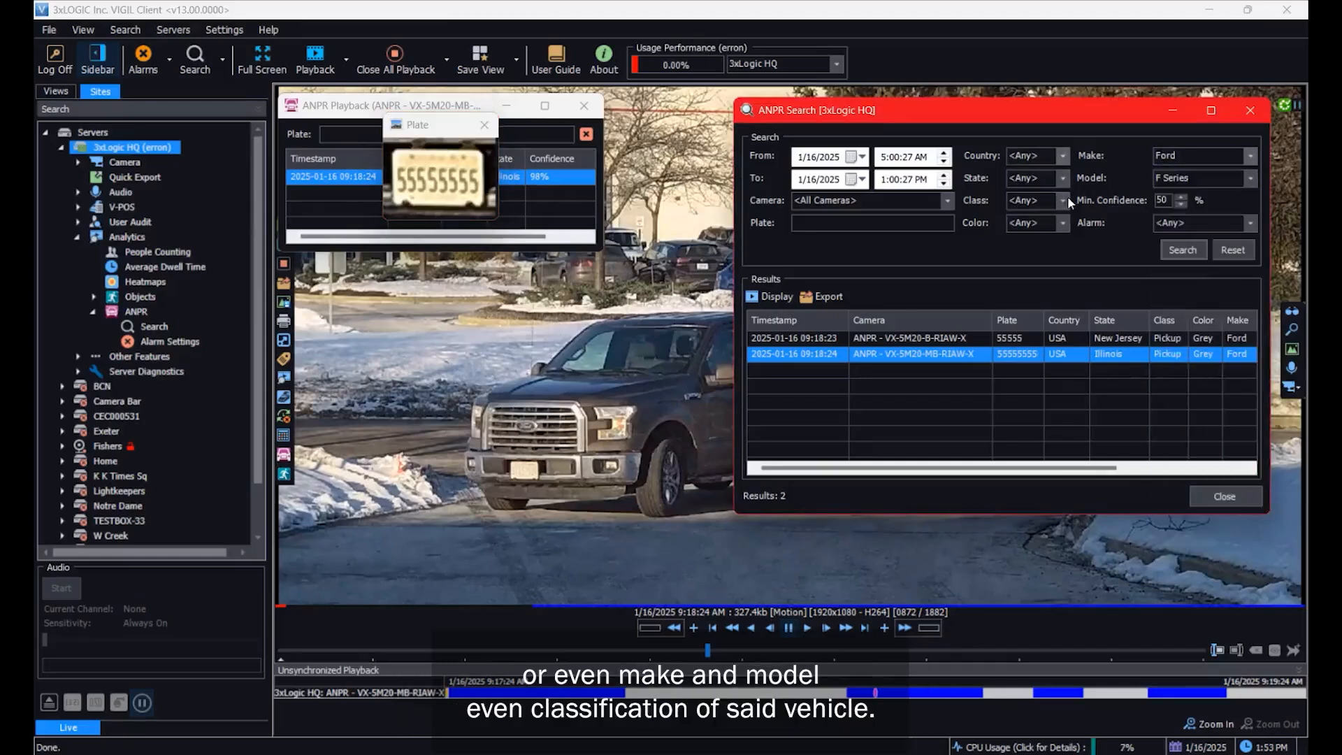
- Open camera Hammer's VCA settings and edit the Initial dwell rule to show its zone and filters
click(1062, 200)
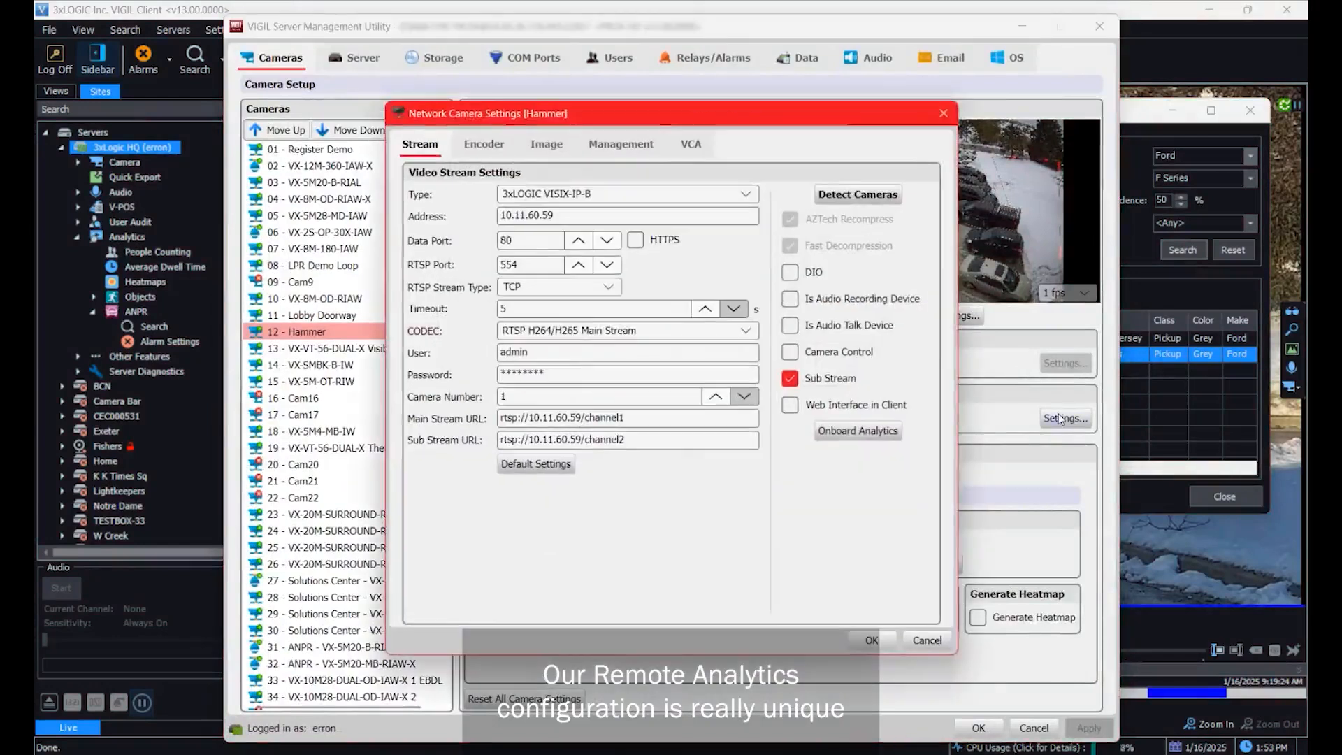
click(689, 142)
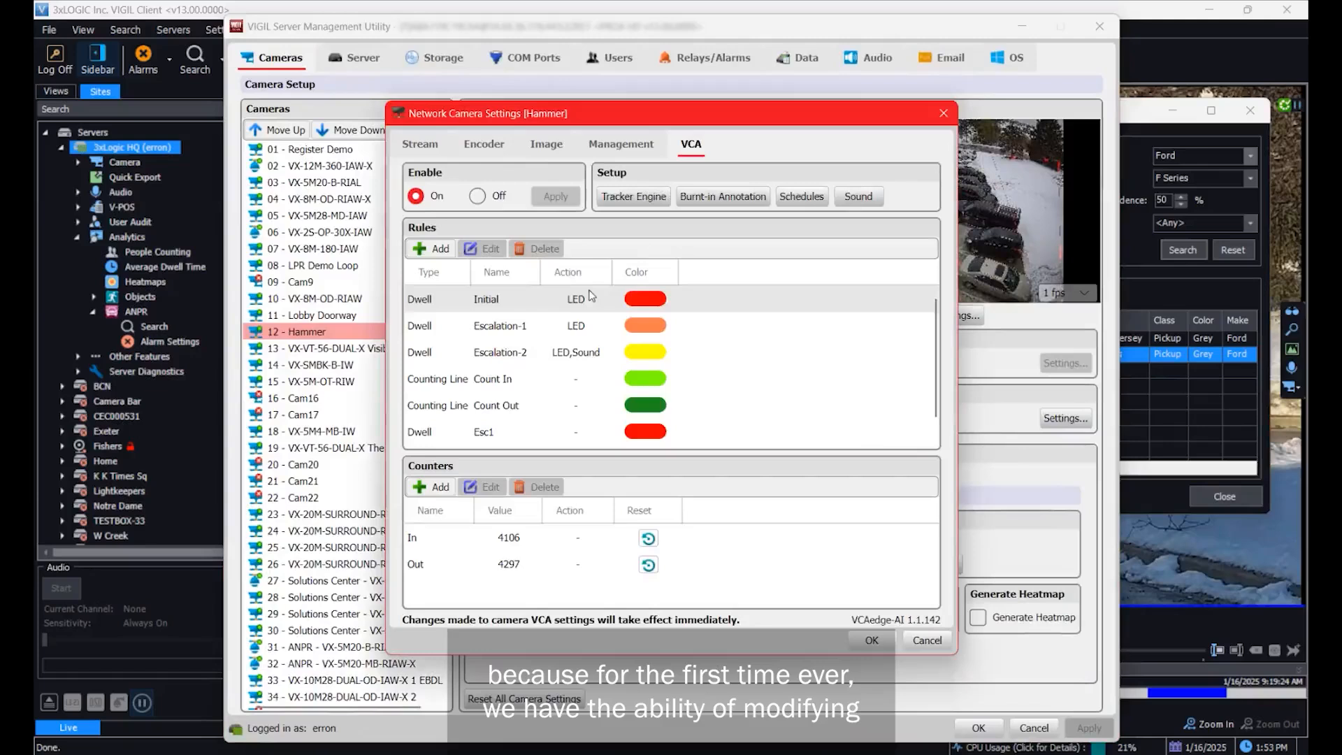
click(481, 249)
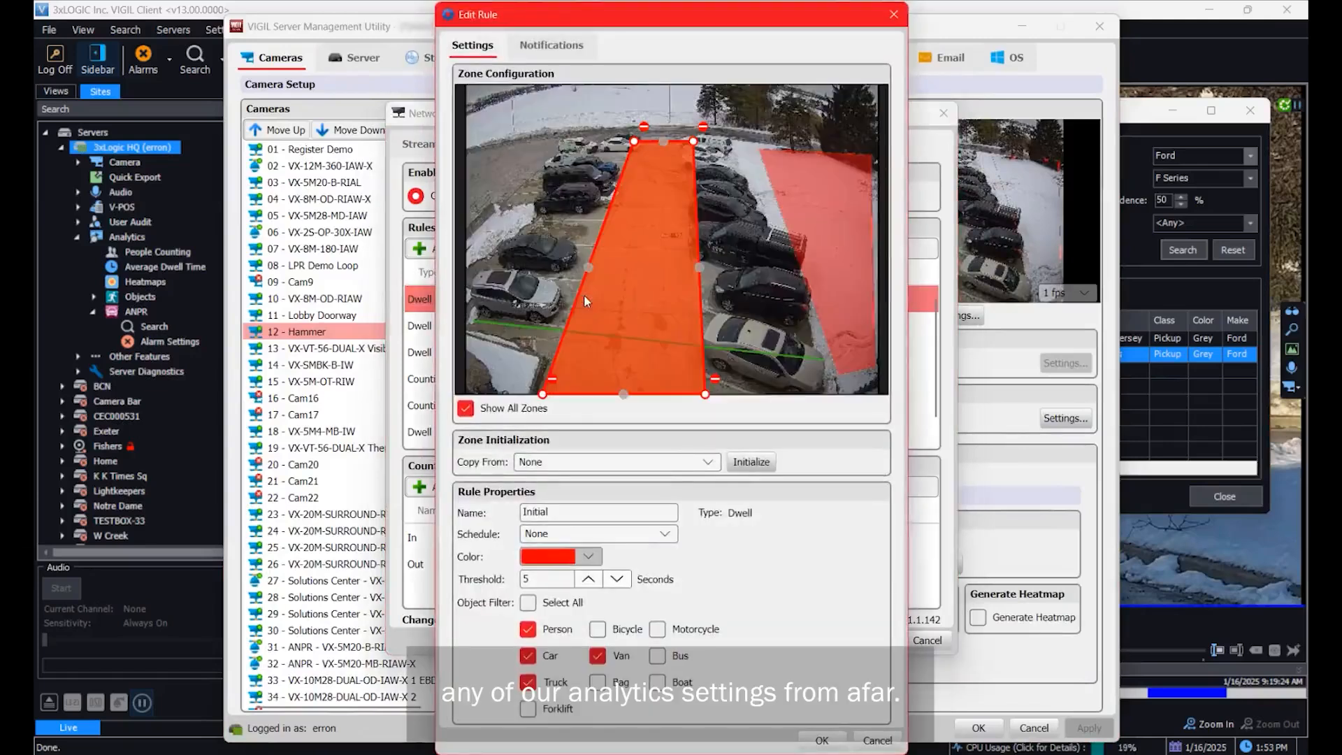